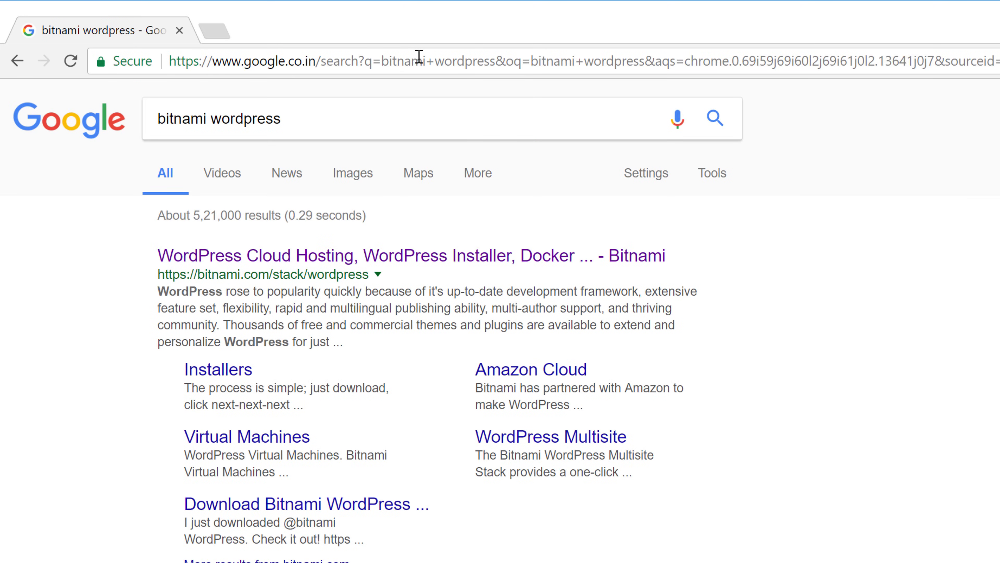
{"action": "mouse_move", "coordinate": [418, 264]}
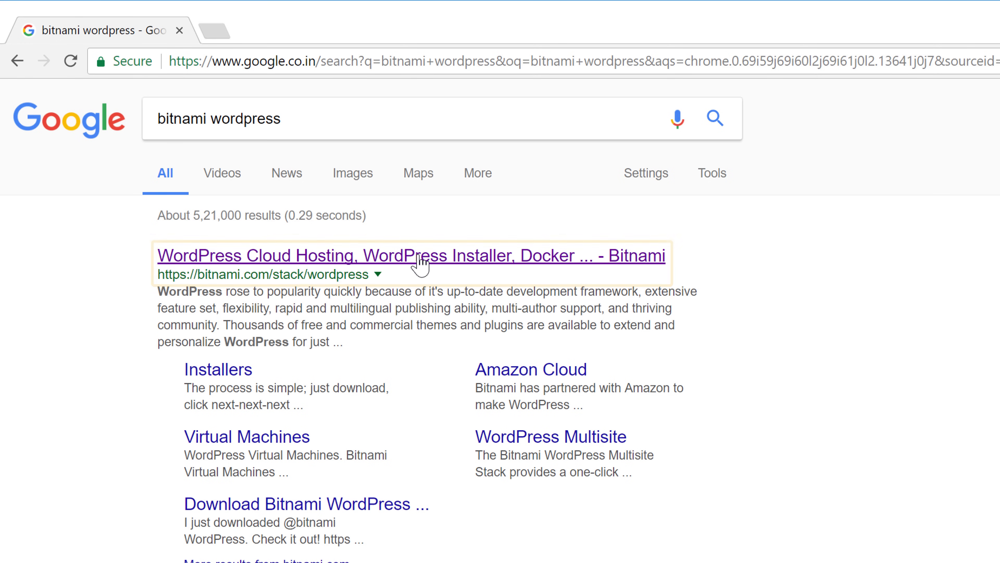
Download the Bitnami WordPress Windows installer from the Local Install section, skipping account sign-in
{"action": "left_click", "coordinate": [411, 255]}
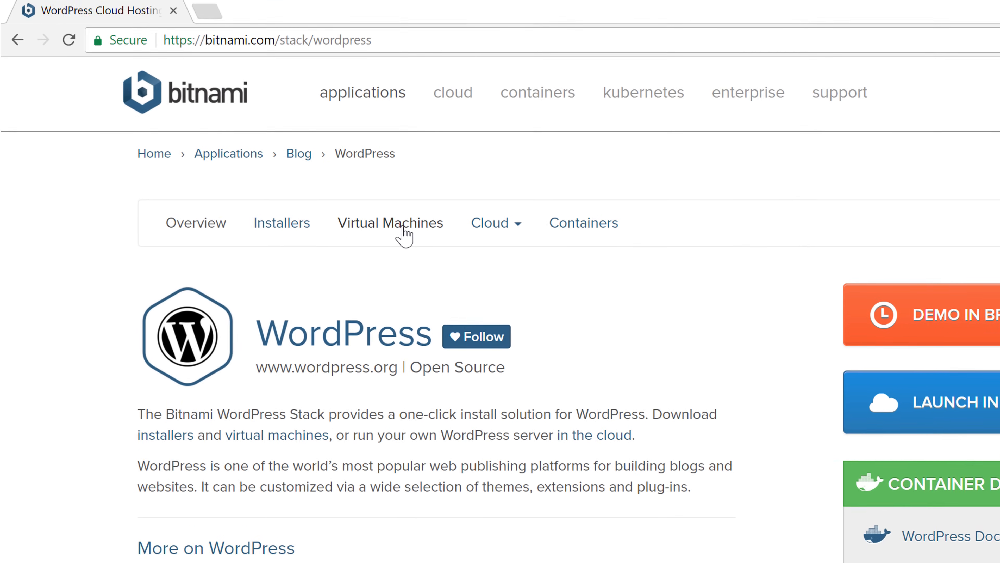
{"action": "scroll", "scroll_direction": "down", "scroll_amount": 3}
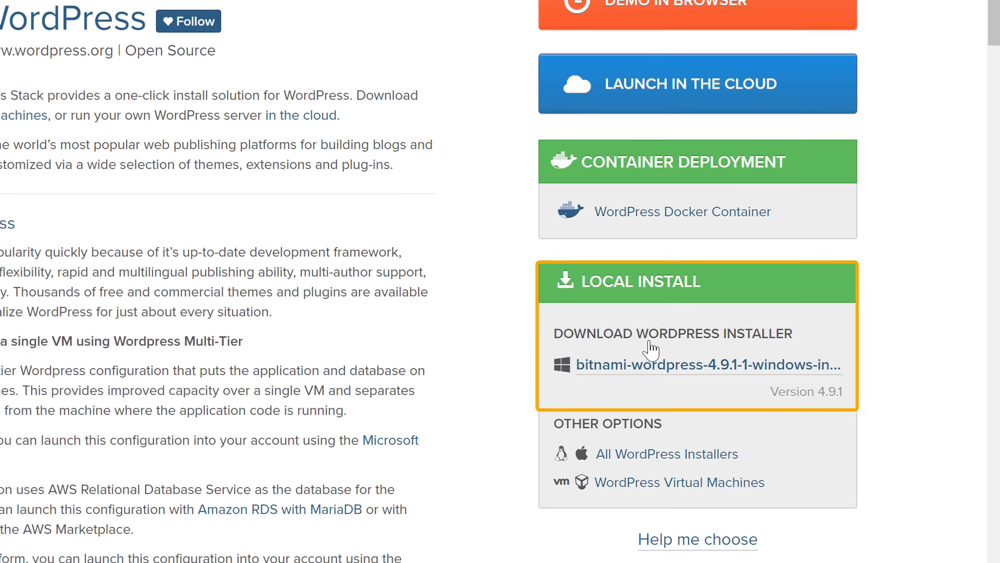
{"action": "scroll", "scroll_direction": "down", "scroll_amount": 3}
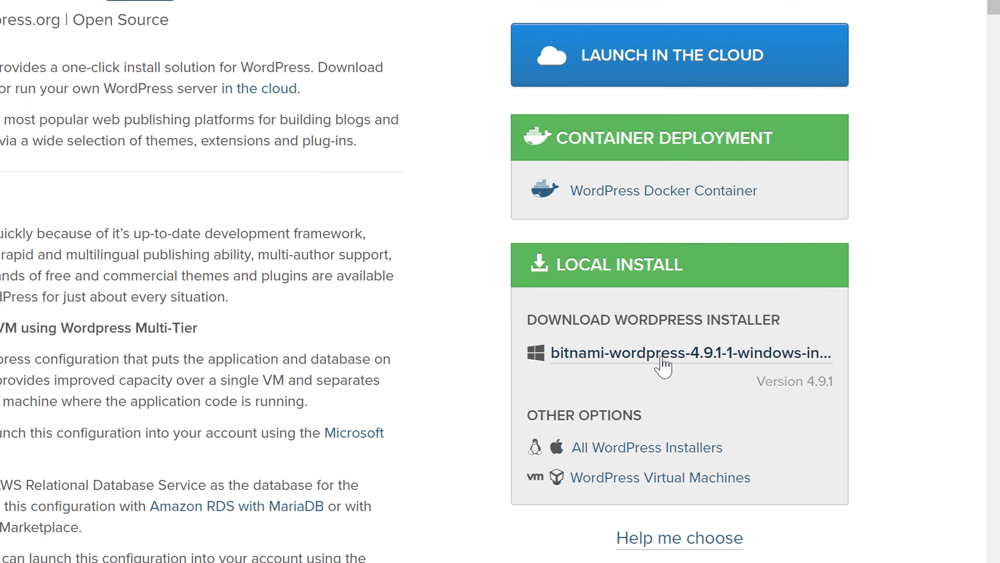
{"action": "left_click", "coordinate": [690, 353]}
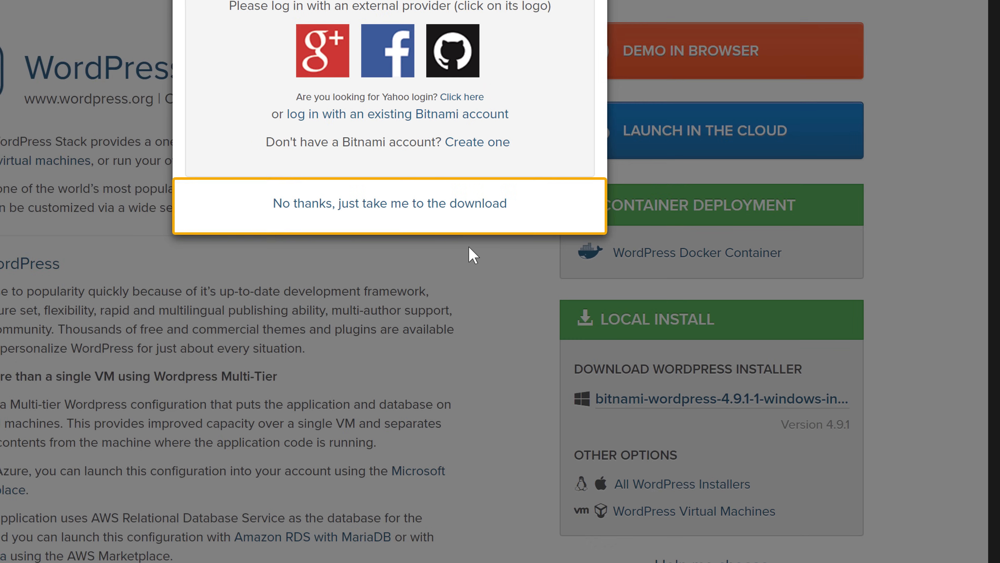
{"action": "left_click", "coordinate": [390, 203]}
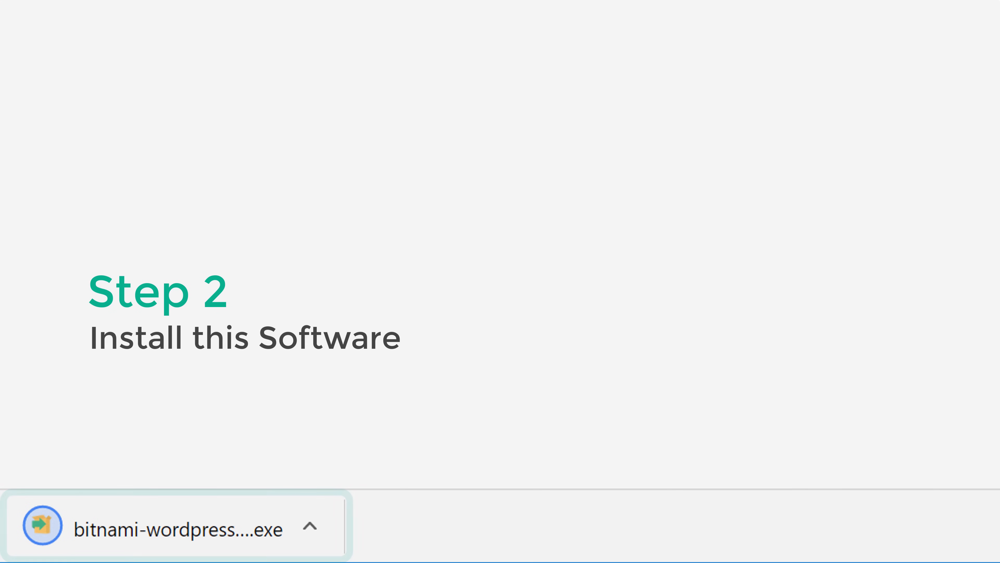
Run the downloaded installer in English and keep the WordPress and PhpMyAdmin components
{"action": "scroll", "scroll_direction": "down", "scroll_amount": 3}
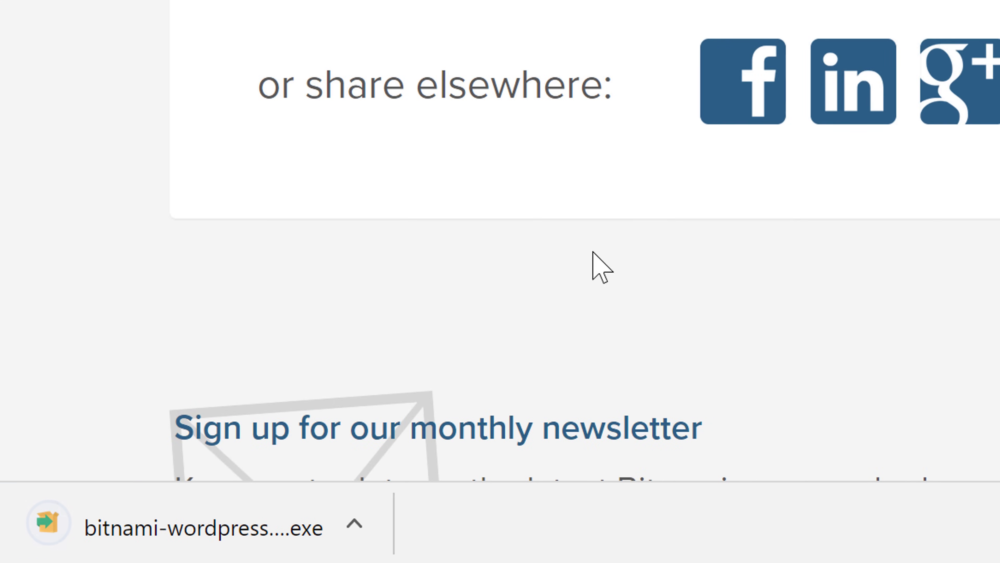
{"action": "left_click", "coordinate": [205, 527]}
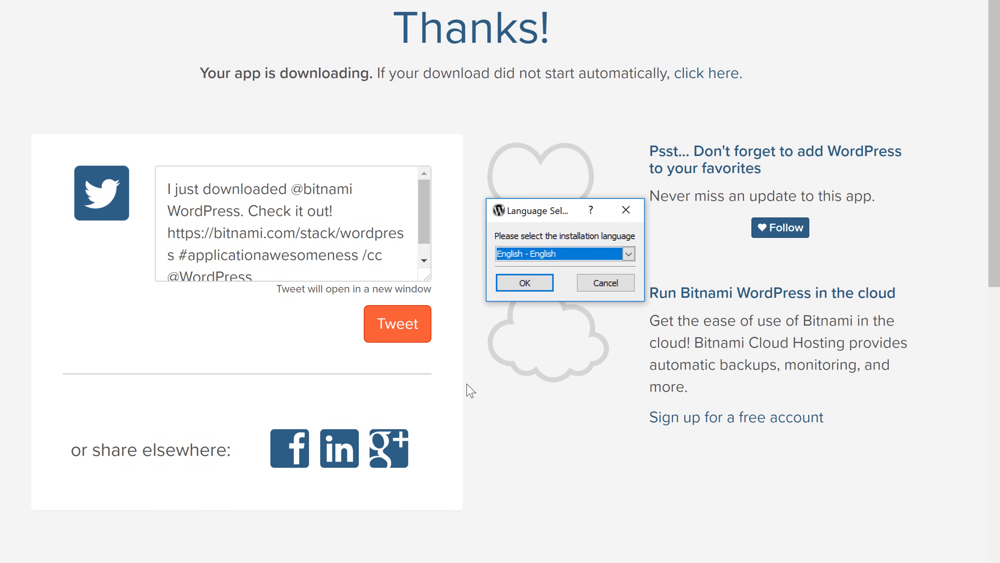
{"action": "left_click", "coordinate": [523, 282]}
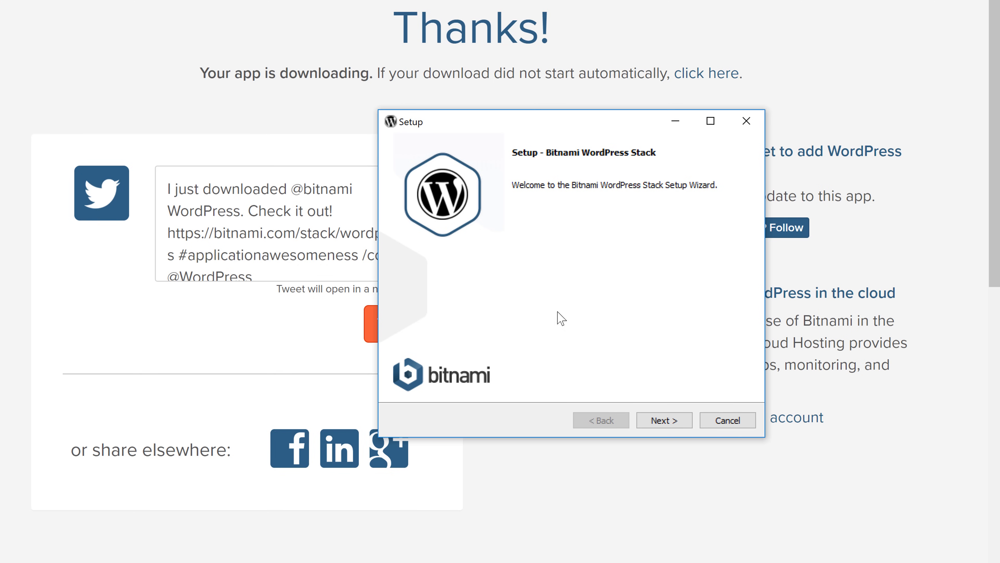
{"action": "left_click", "coordinate": [663, 420]}
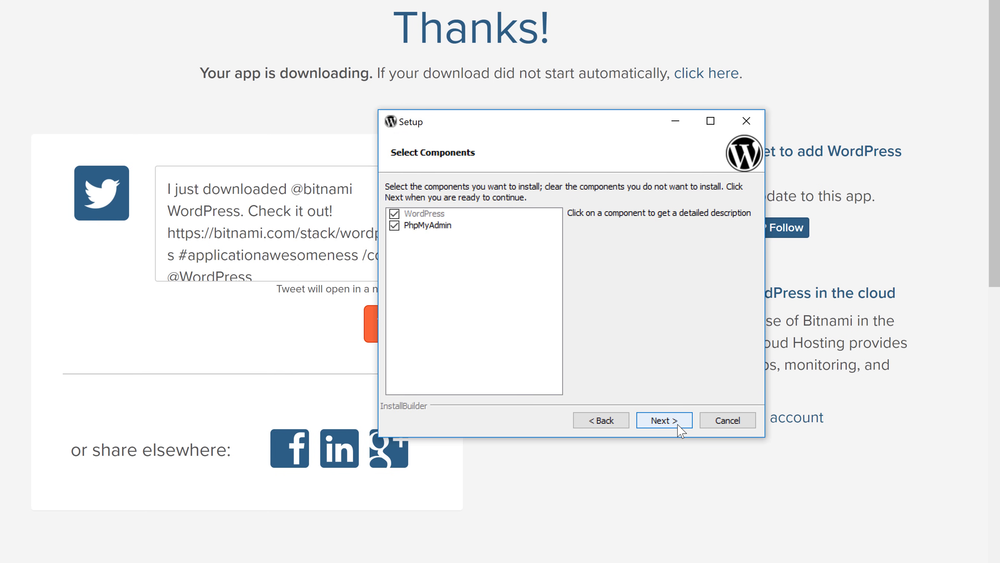
{"action": "left_click", "coordinate": [663, 420]}
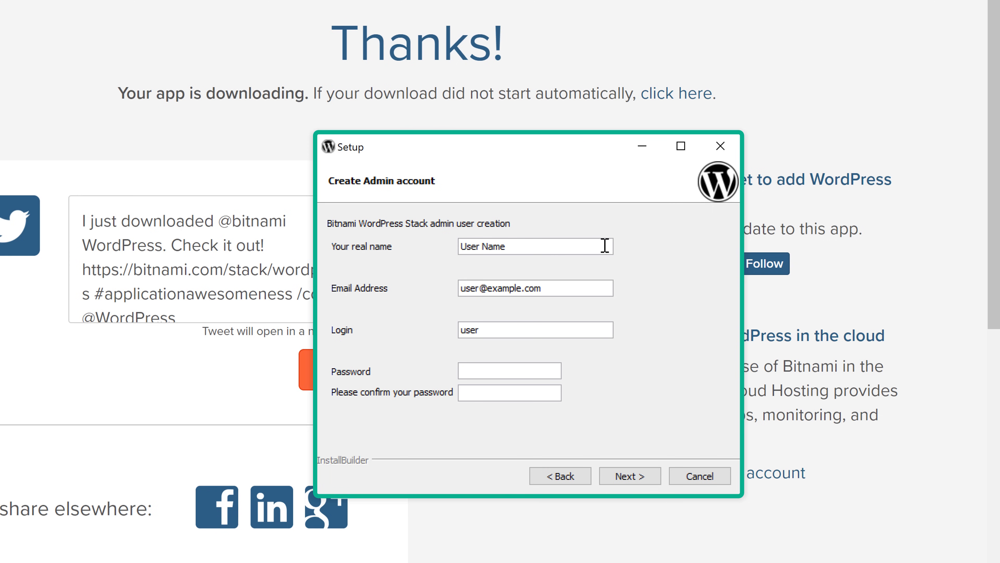
Enter the admin account's real name, email, login 'admin' and matching password
{"action": "type", "text": "Su"}
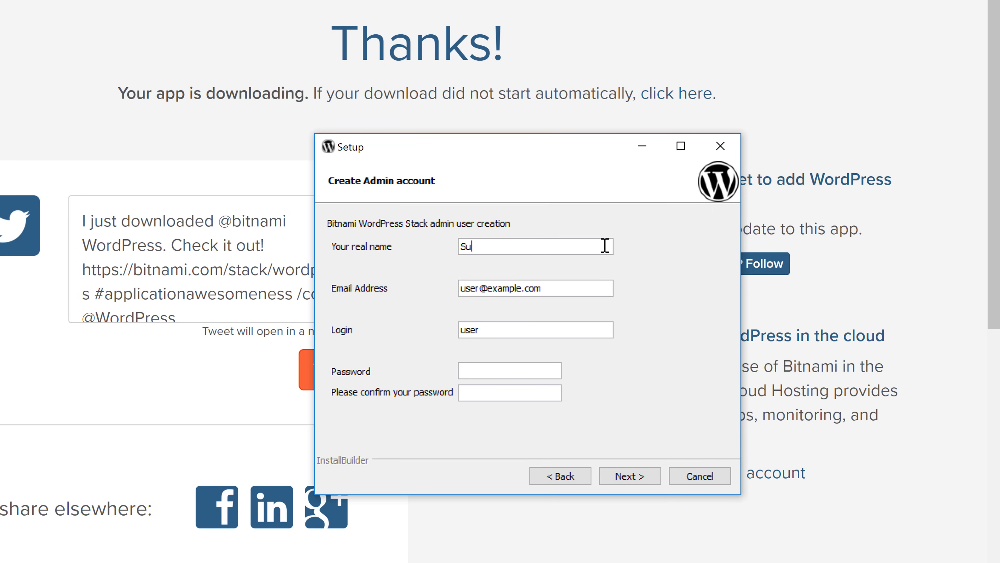
{"action": "type", "text": "subhangmh"}
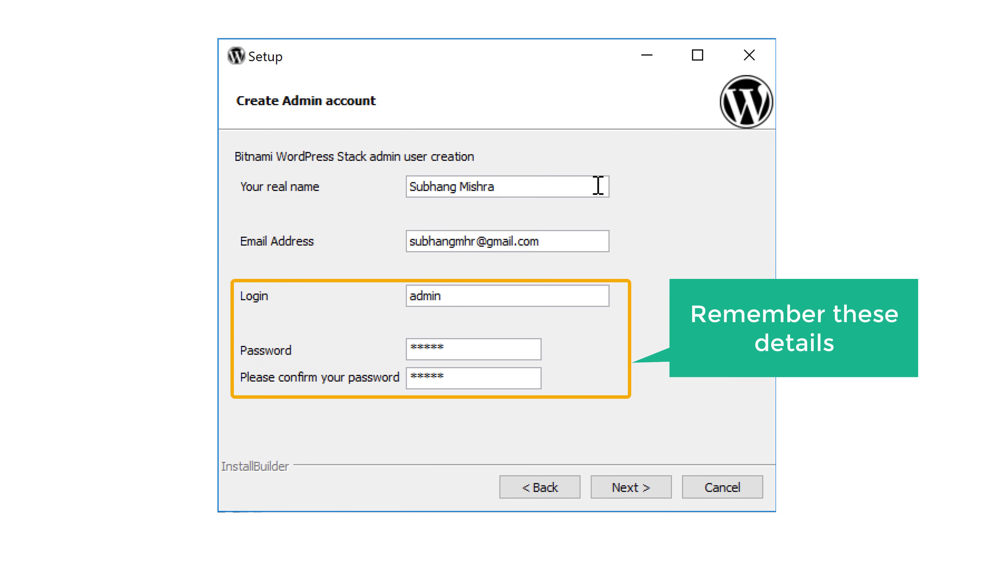
{"action": "left_click", "coordinate": [474, 377]}
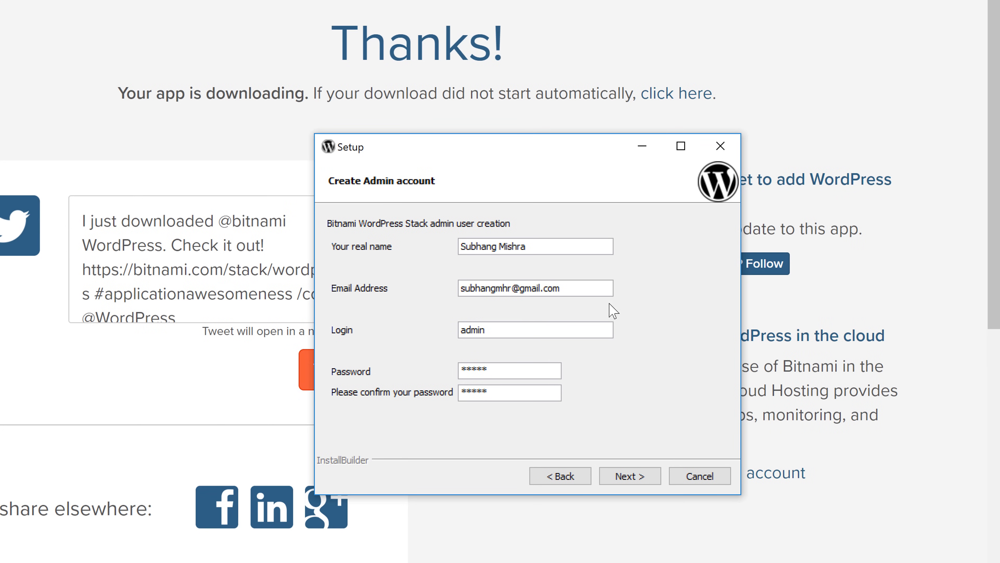
Accept the blog name admin's Blog!, skip cloud deployment, and finish setup launching the WordPress stack
{"action": "left_click", "coordinate": [629, 476]}
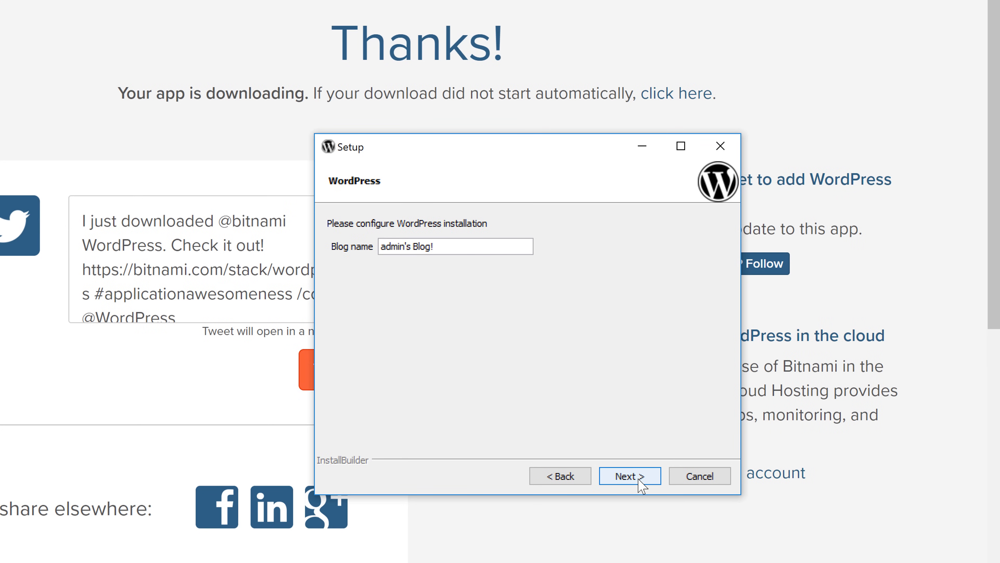
{"action": "left_click", "coordinate": [629, 476]}
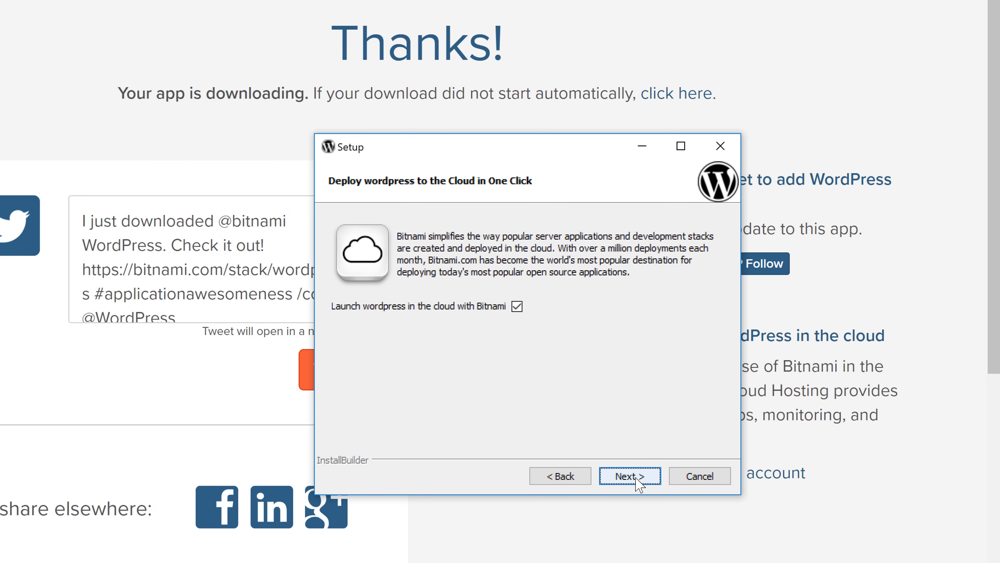
{"action": "left_click", "coordinate": [629, 475]}
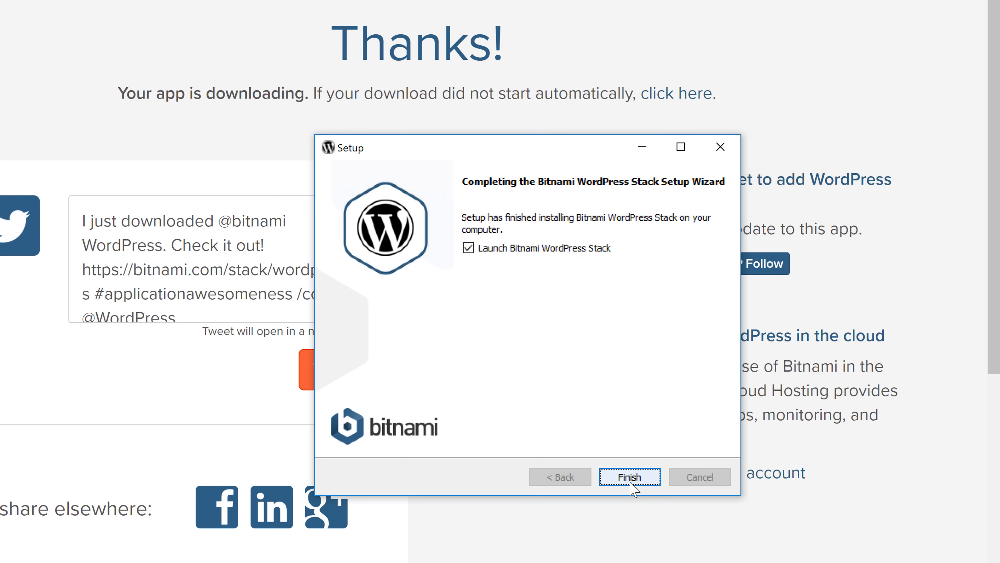
{"action": "left_click", "coordinate": [629, 477]}
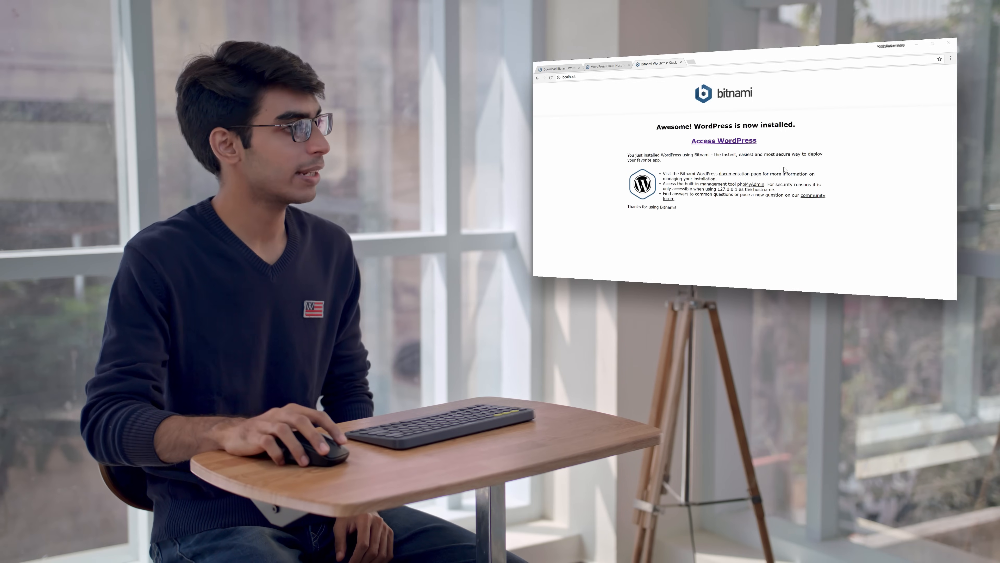
Access the newly installed WordPress site at localhost/wordpress from the Bitnami confirmation page
{"action": "left_click", "coordinate": [723, 140]}
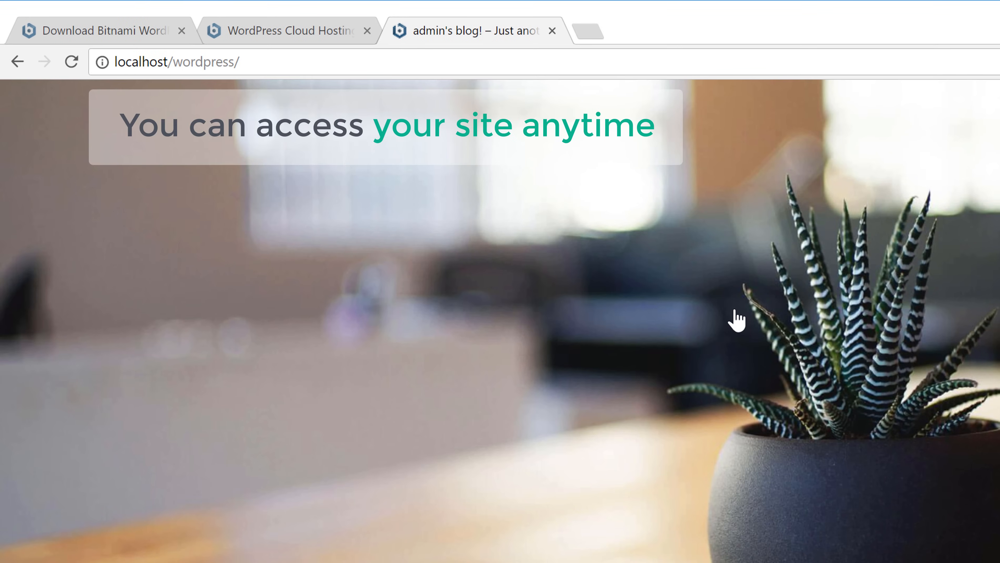
{"action": "left_click", "coordinate": [198, 62]}
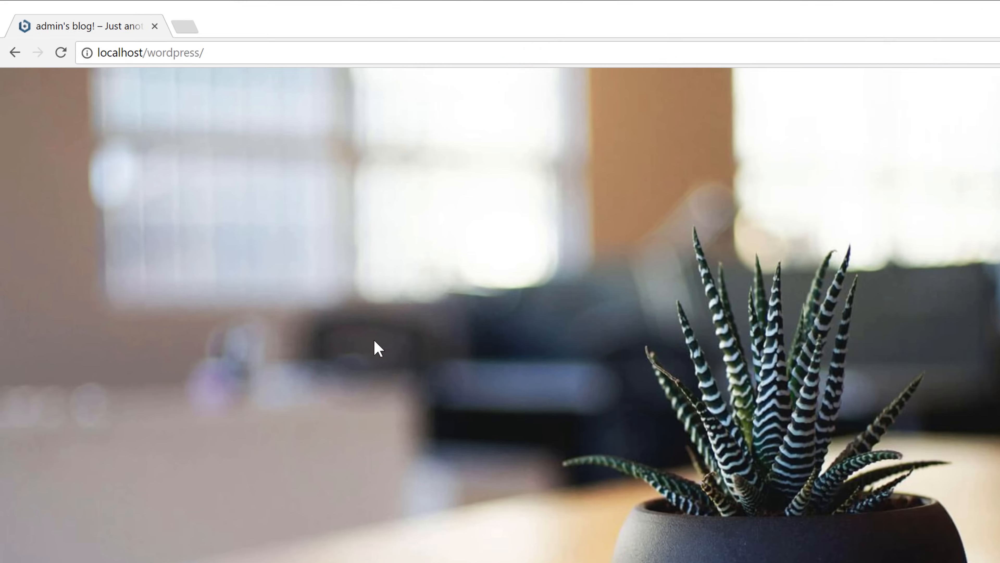
{"action": "left_click", "coordinate": [185, 63]}
{"action": "type", "text": "wp-login.php"}
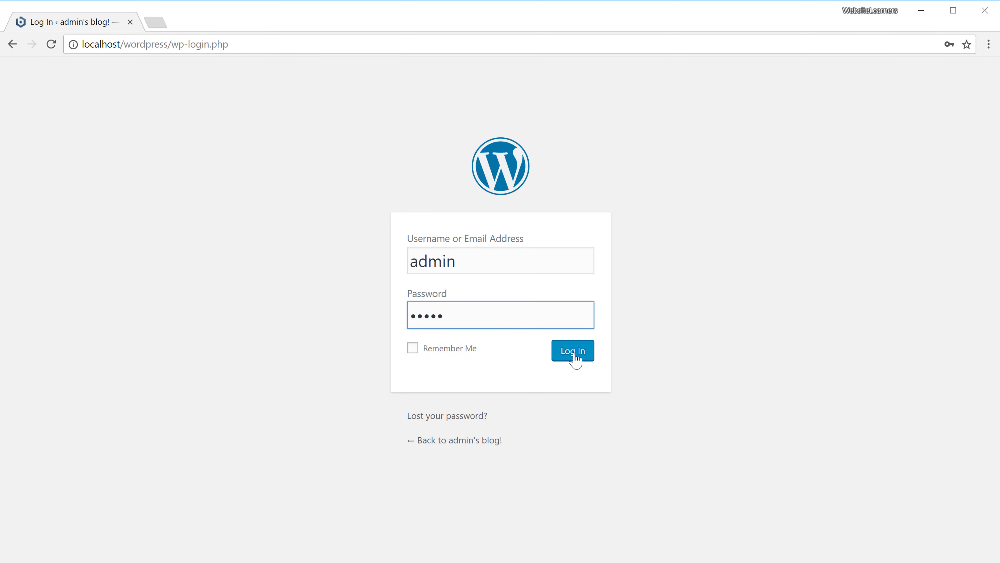
Log in as admin to reach the WordPress dashboard for admin's Blog!
{"action": "left_click", "coordinate": [571, 350]}
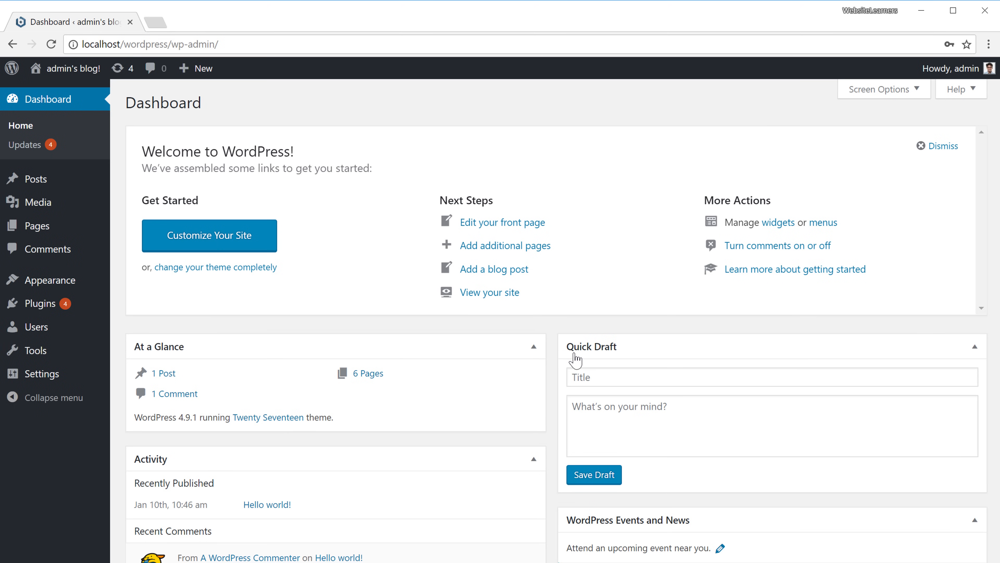